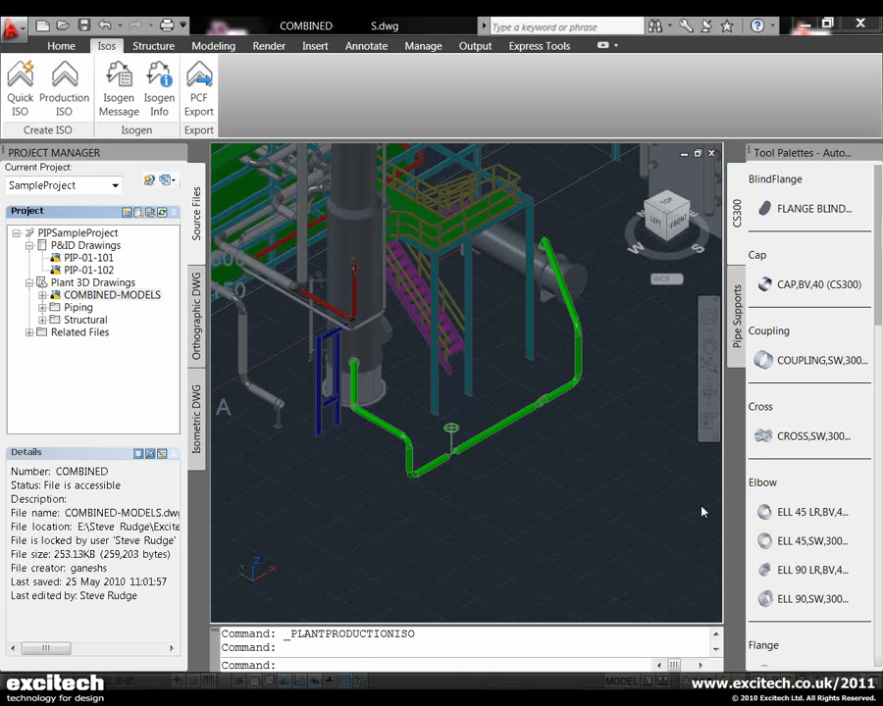
mouse_move(572, 377)
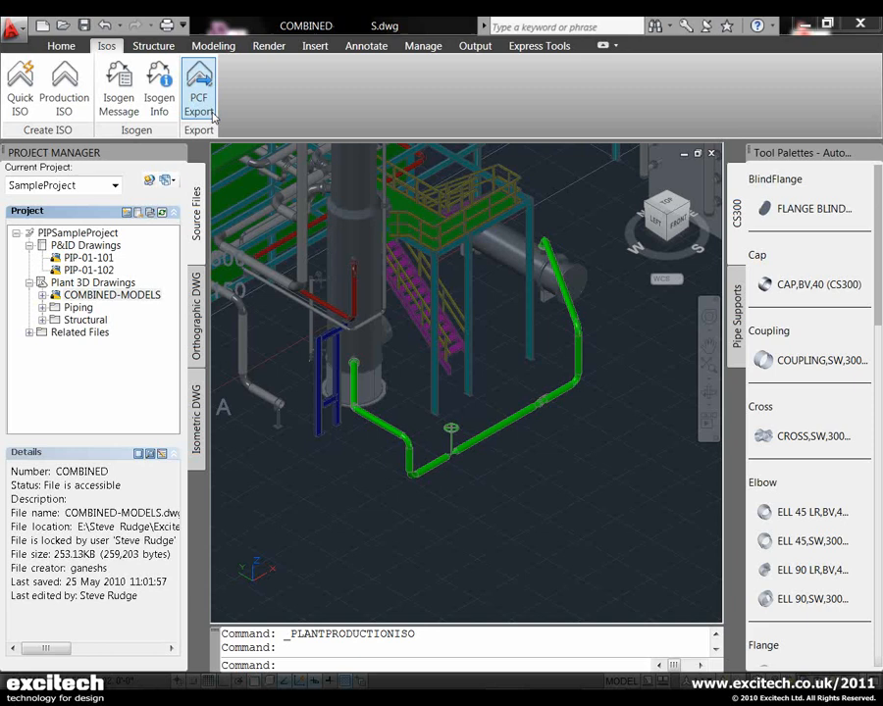
mouse_move(338, 165)
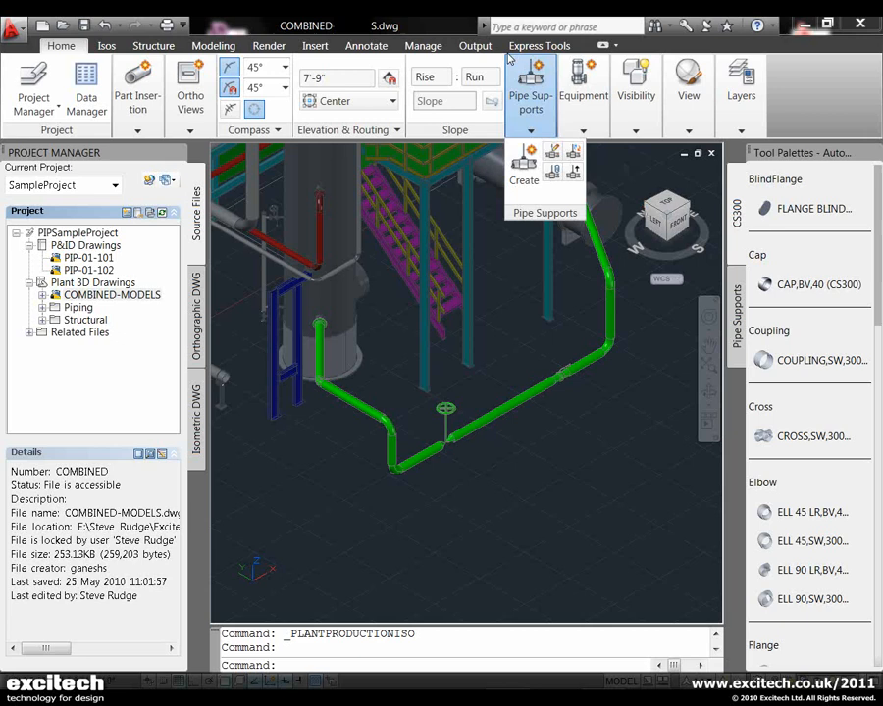
Step: Insert a Guide > Pipe guide support and place it on the green pipe near the valve
left_click(522, 167)
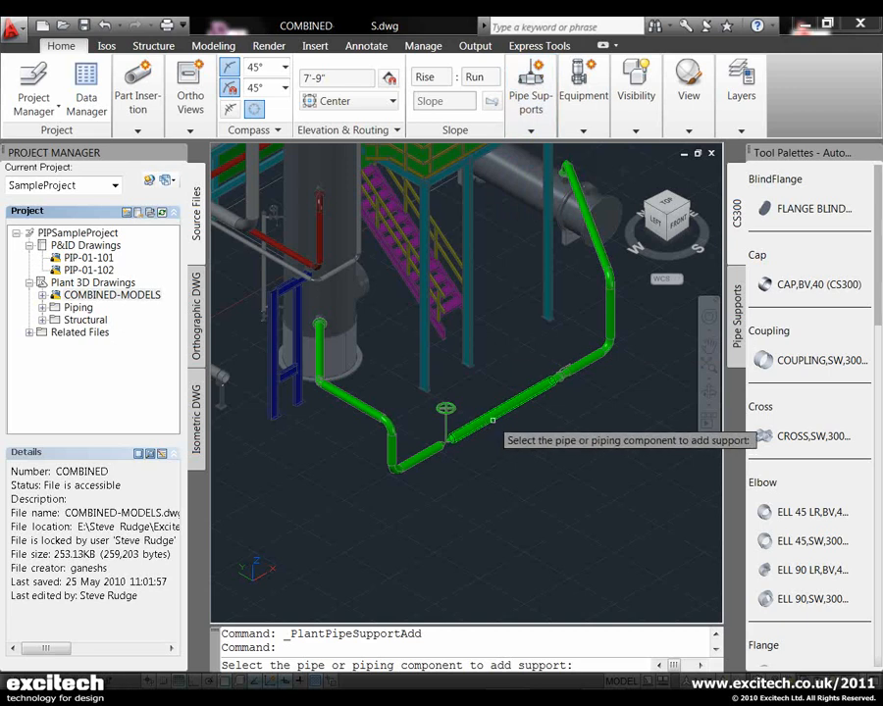
mouse_move(485, 424)
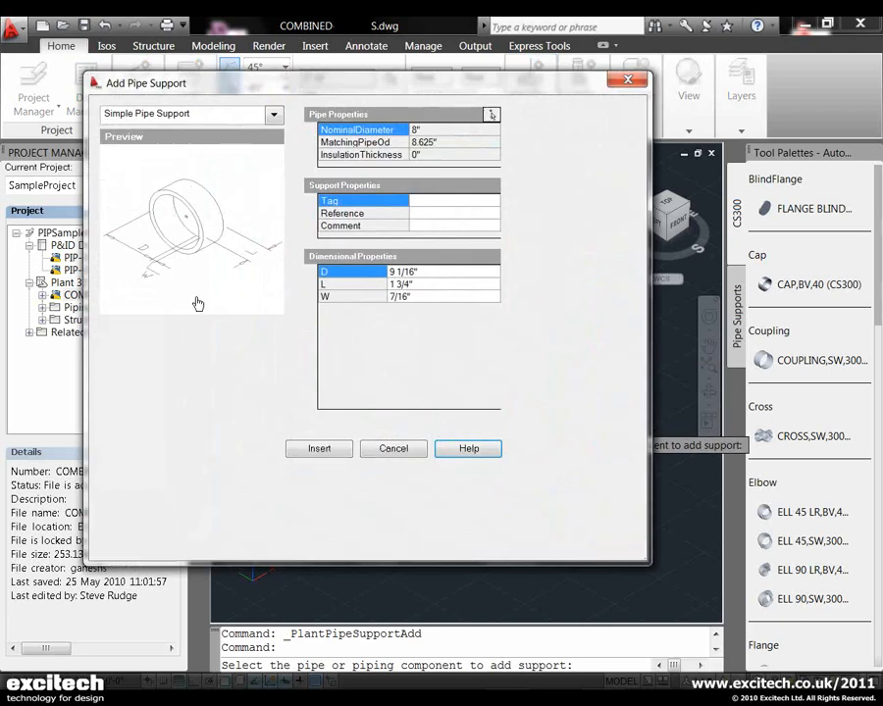
left_click(274, 111)
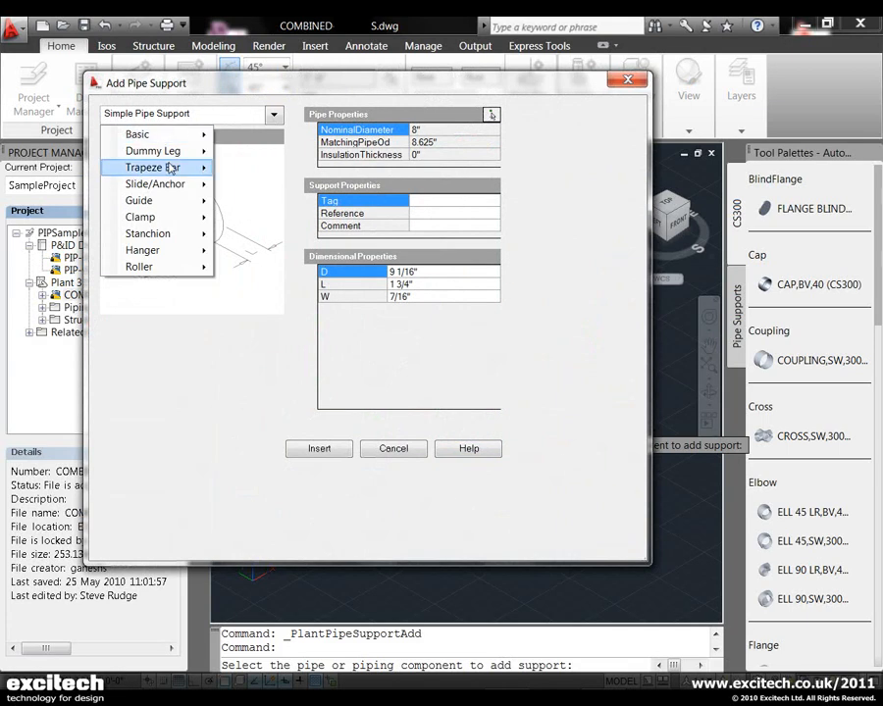
mouse_move(142, 216)
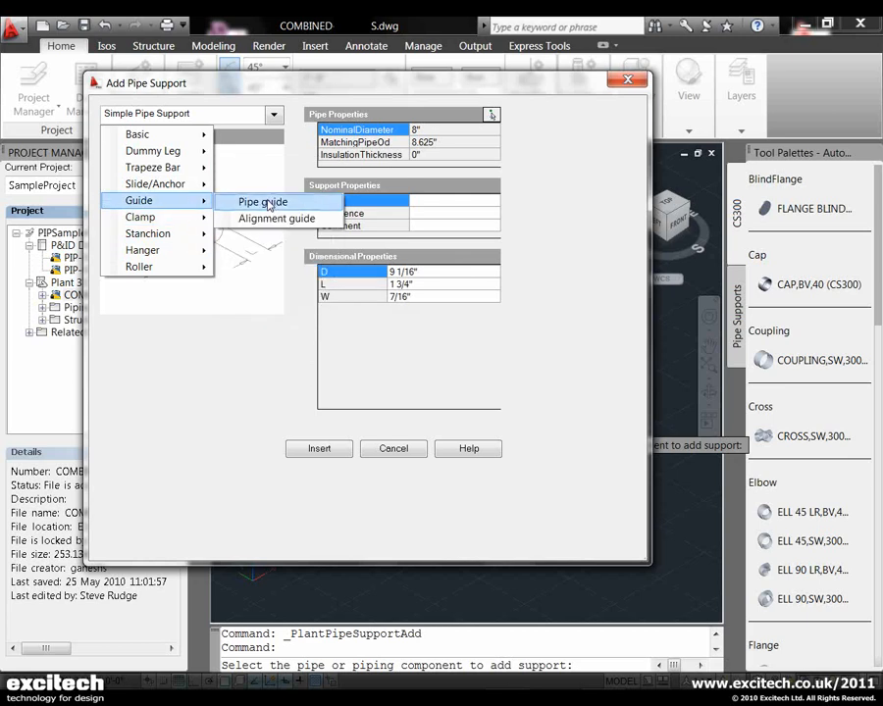
left_click(263, 200)
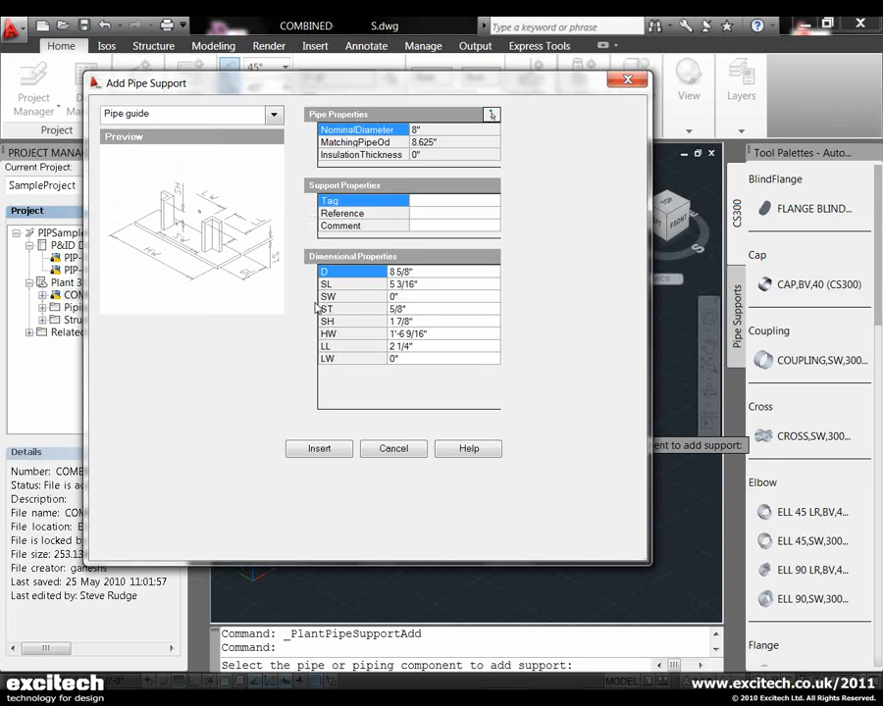
mouse_move(408, 373)
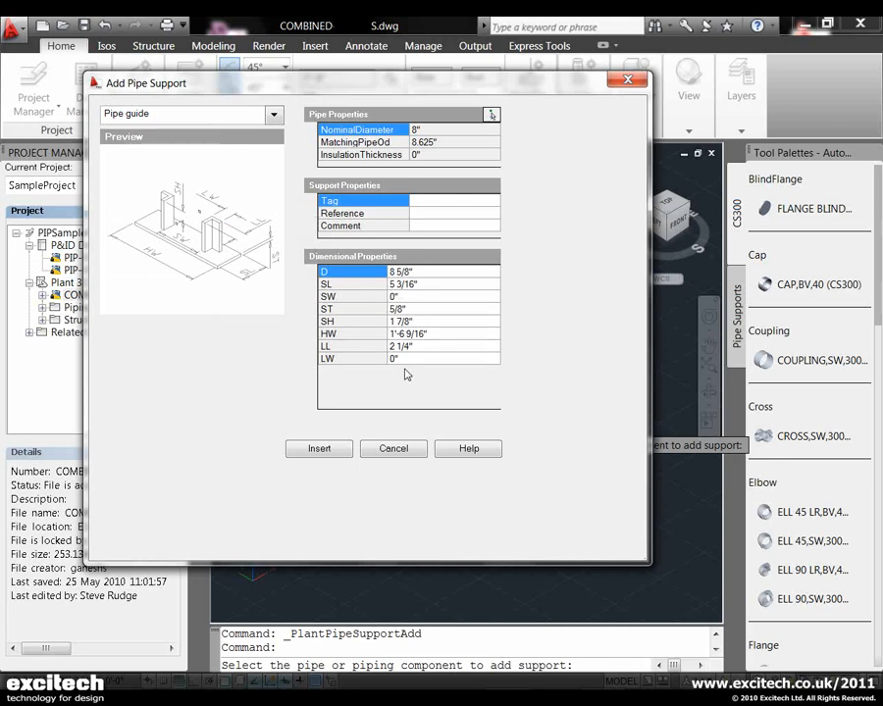
mouse_move(408, 357)
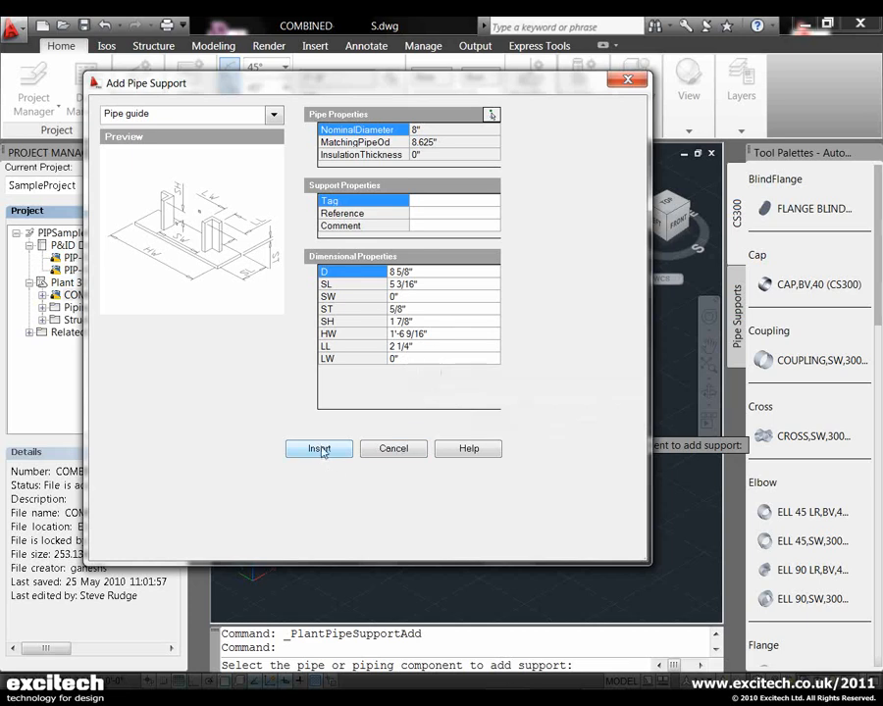
left_click(318, 448)
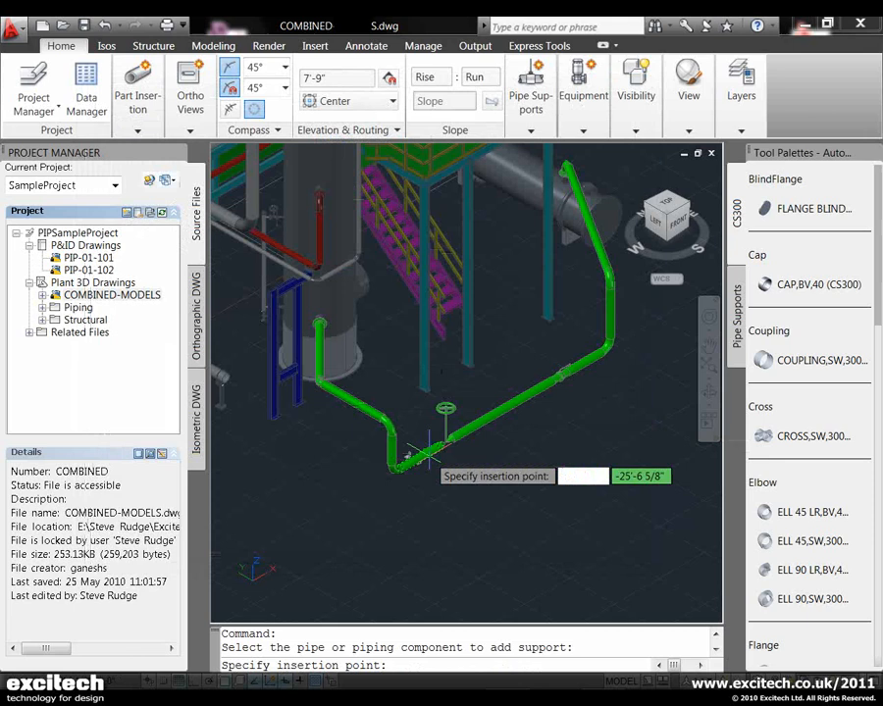
mouse_move(457, 427)
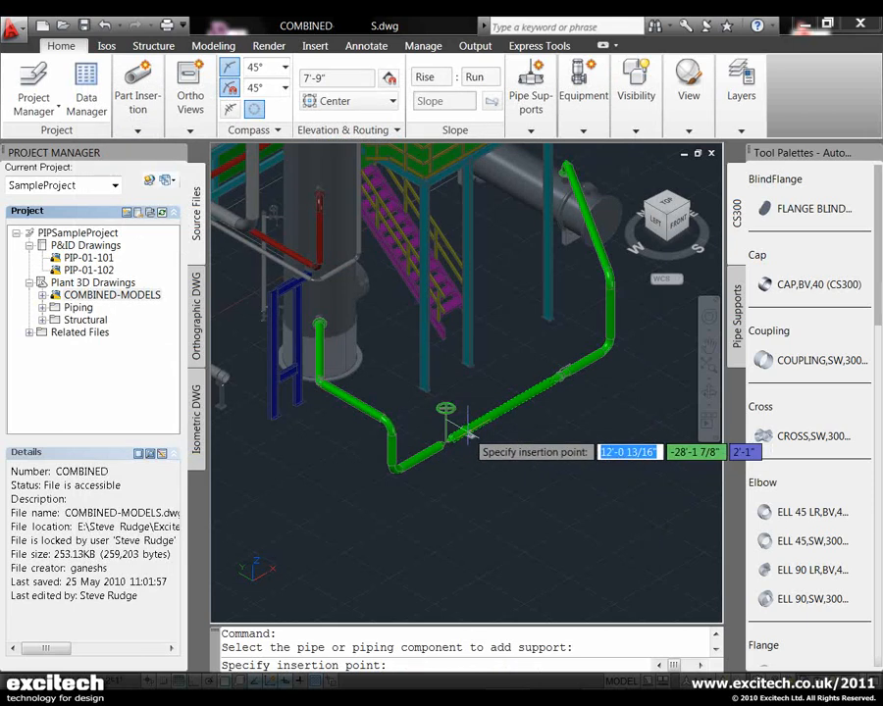
left_click(448, 422)
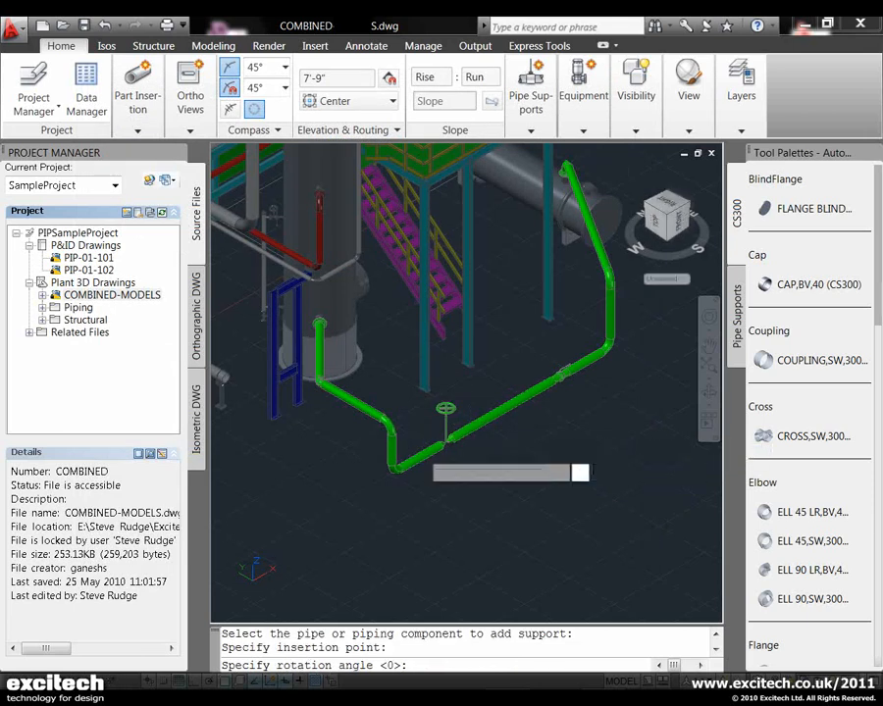
mouse_move(416, 422)
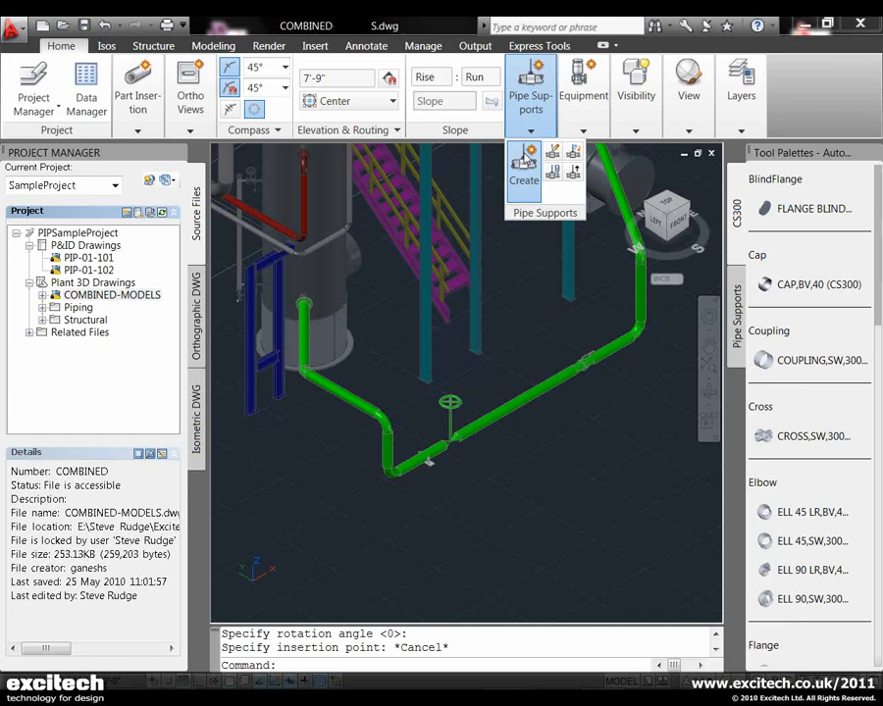
Step: Insert a Hanger > Spring hanger support onto the green pipe line
left_click(522, 169)
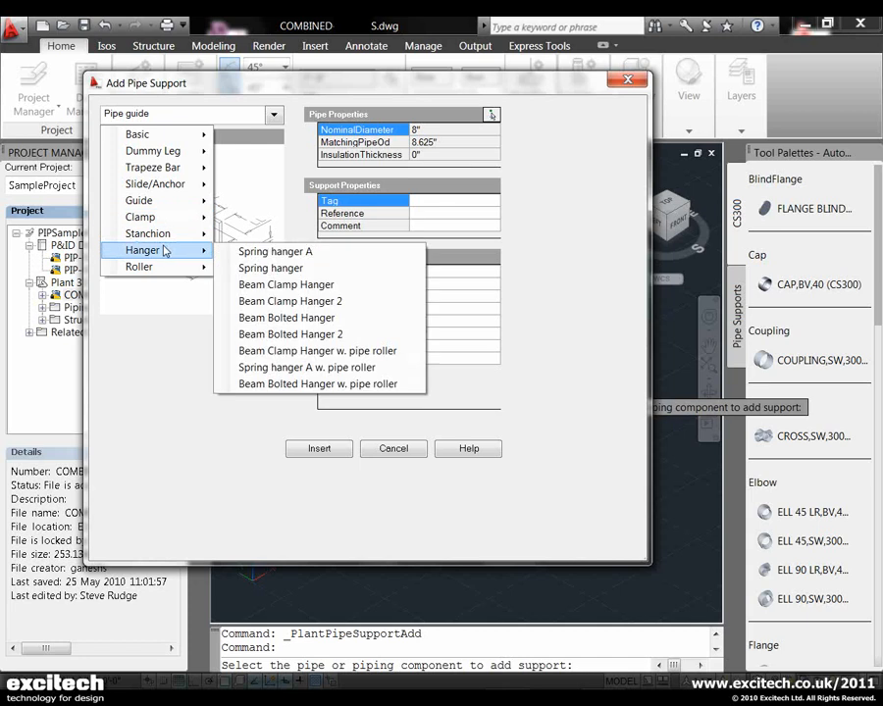
left_click(271, 251)
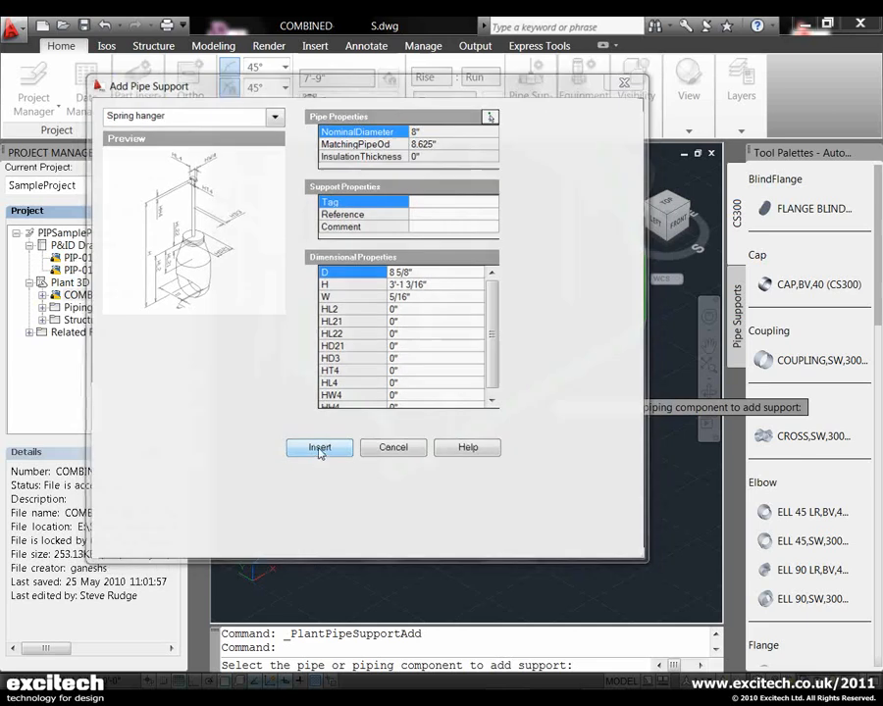
left_click(318, 447)
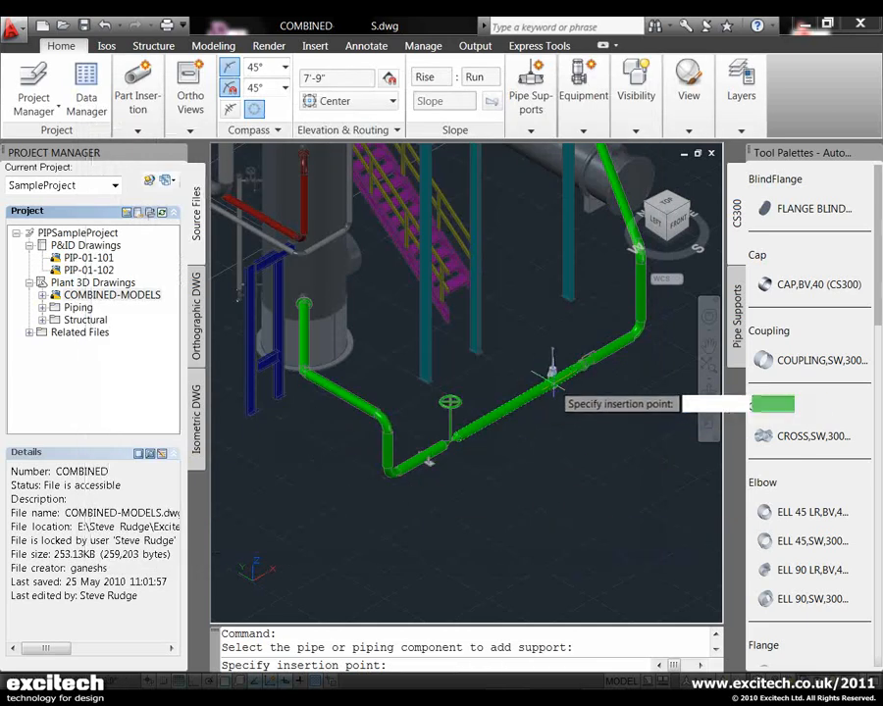
mouse_move(569, 422)
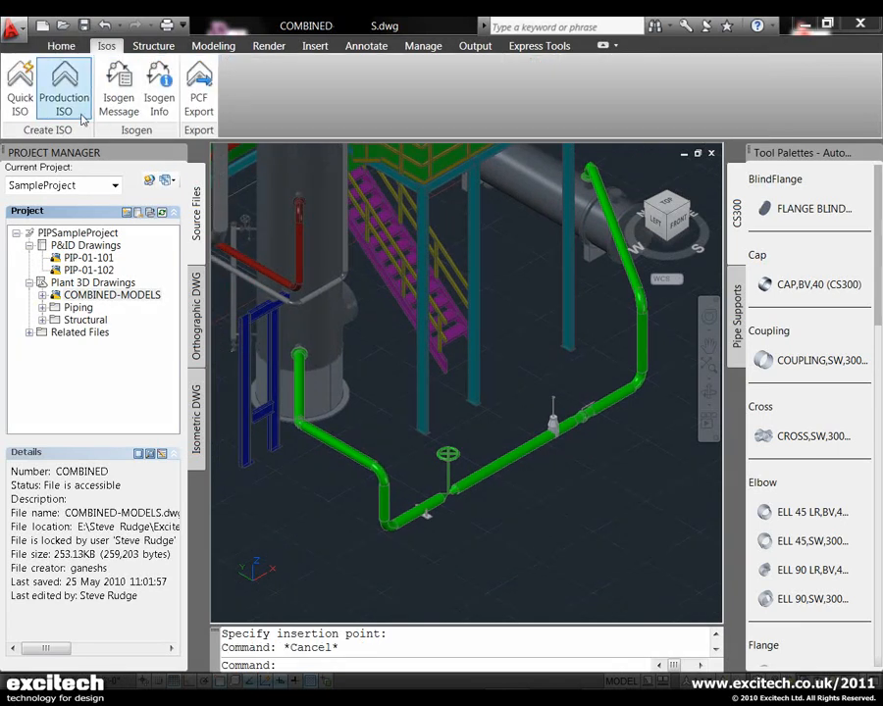
mouse_move(63, 86)
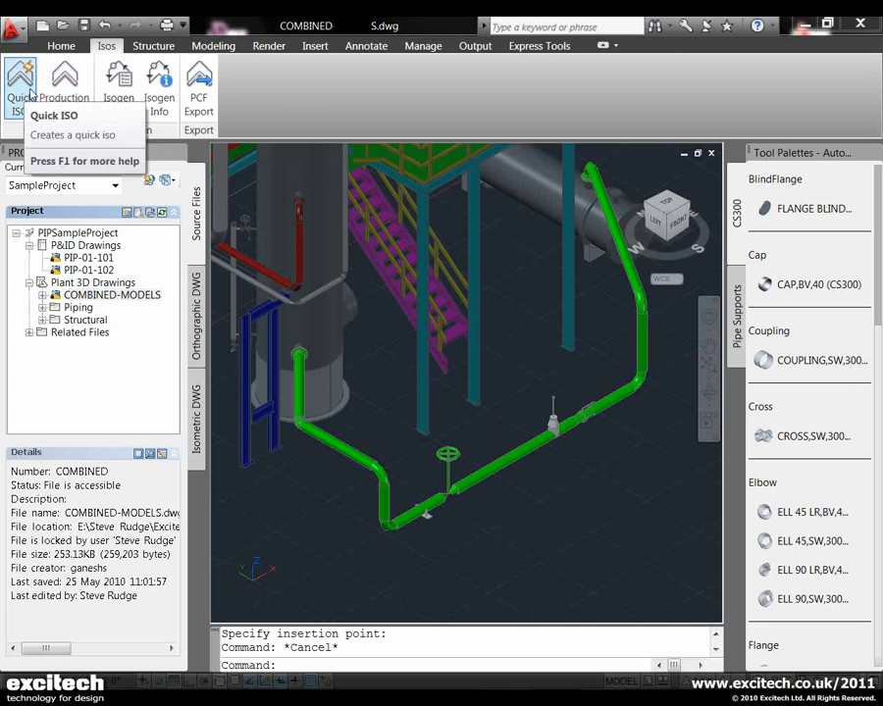
mouse_move(20, 83)
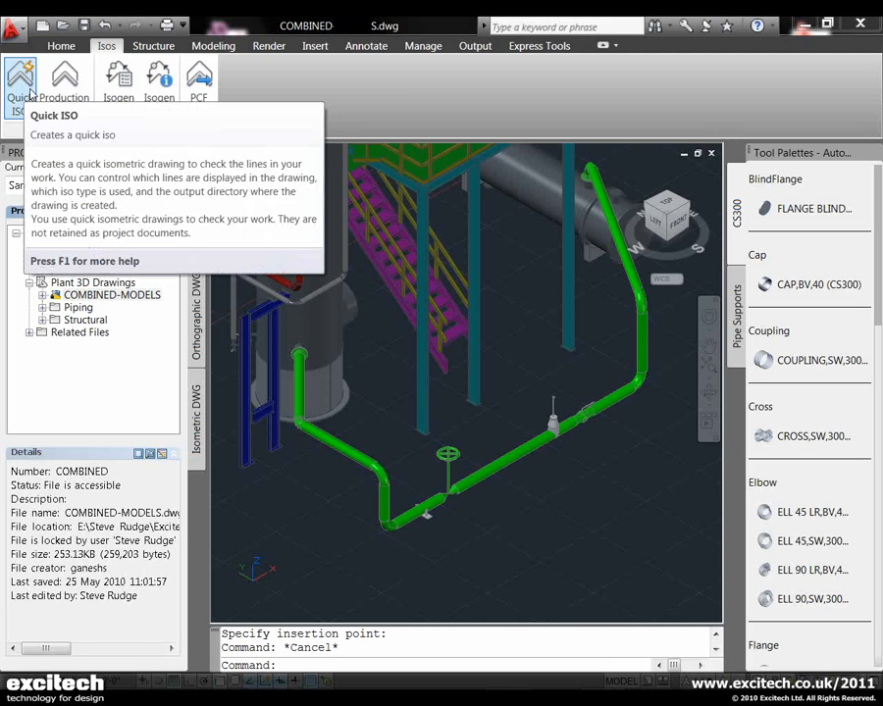
mouse_move(63, 79)
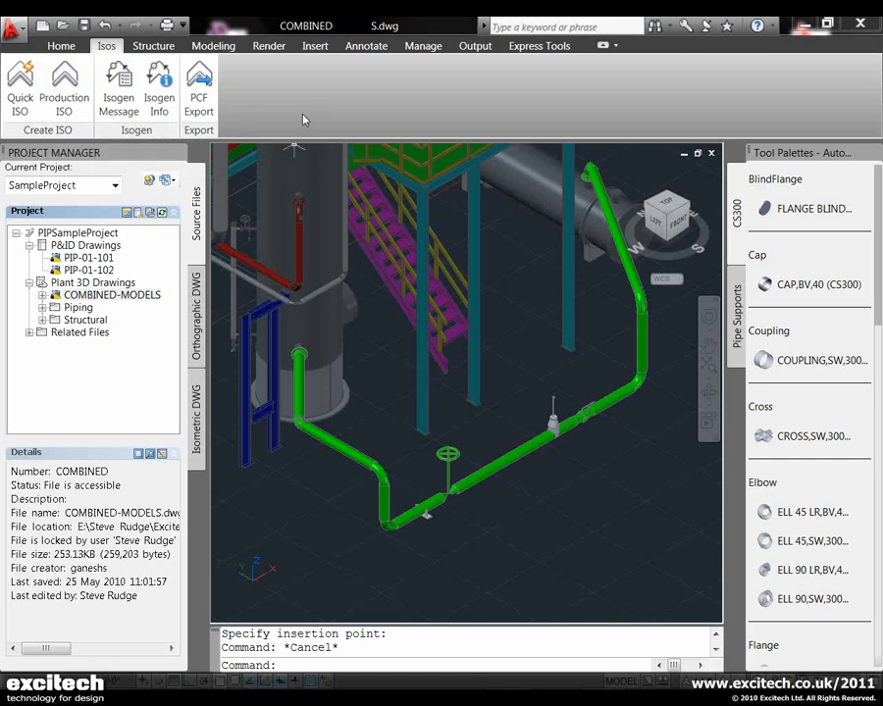
mouse_move(330, 147)
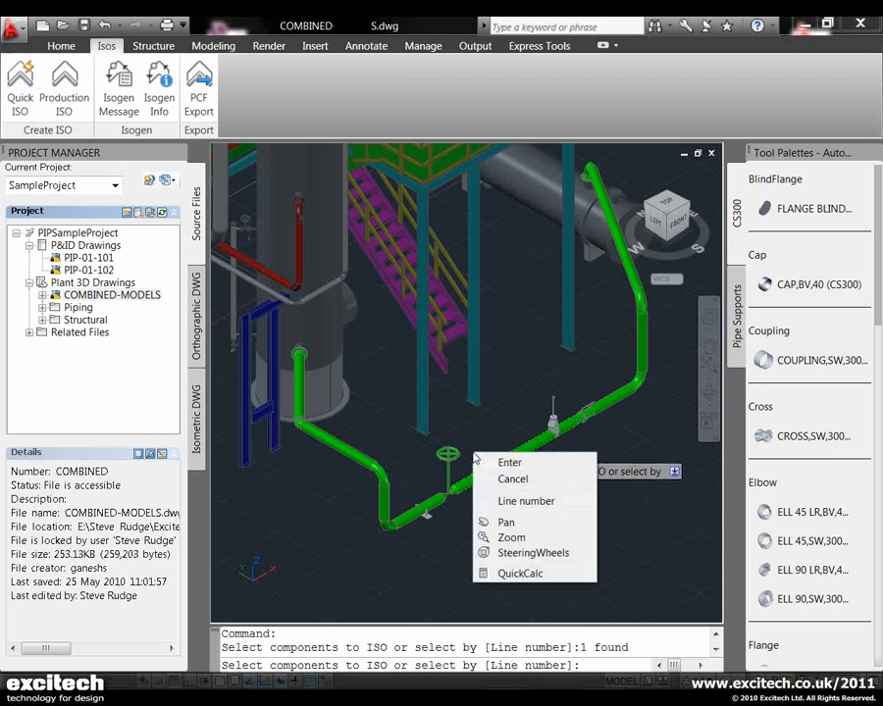
Step: Select components by line number, tick line 9999 and continue to the isometric settings
left_click(526, 502)
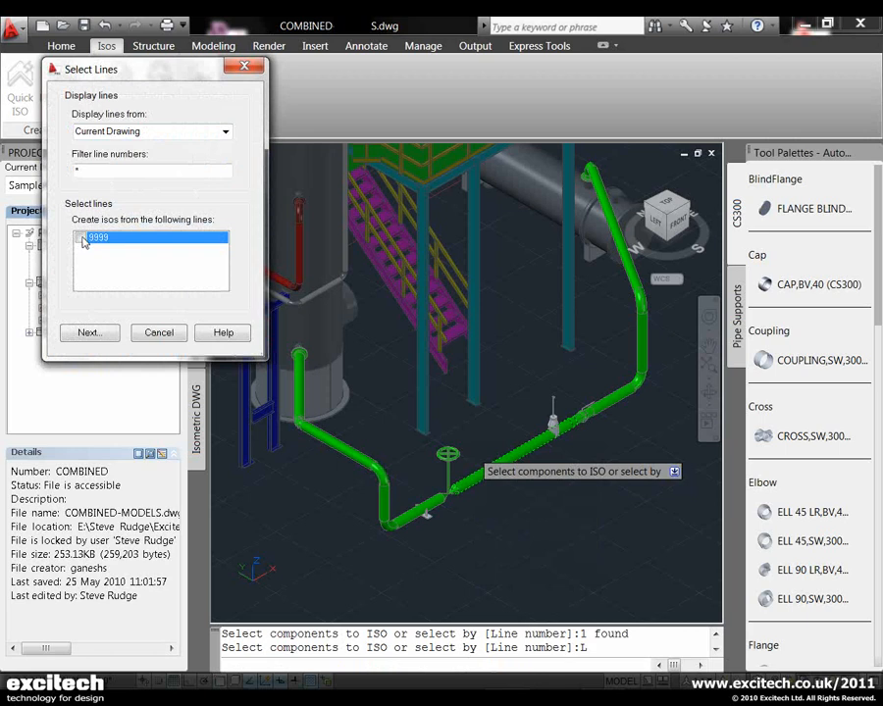
left_click(80, 235)
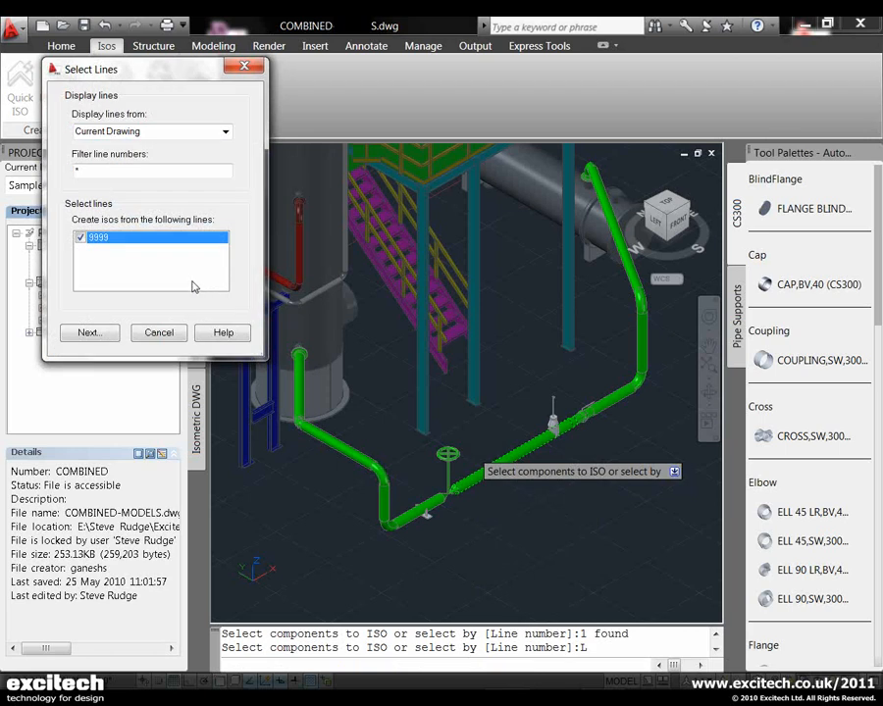
mouse_move(181, 318)
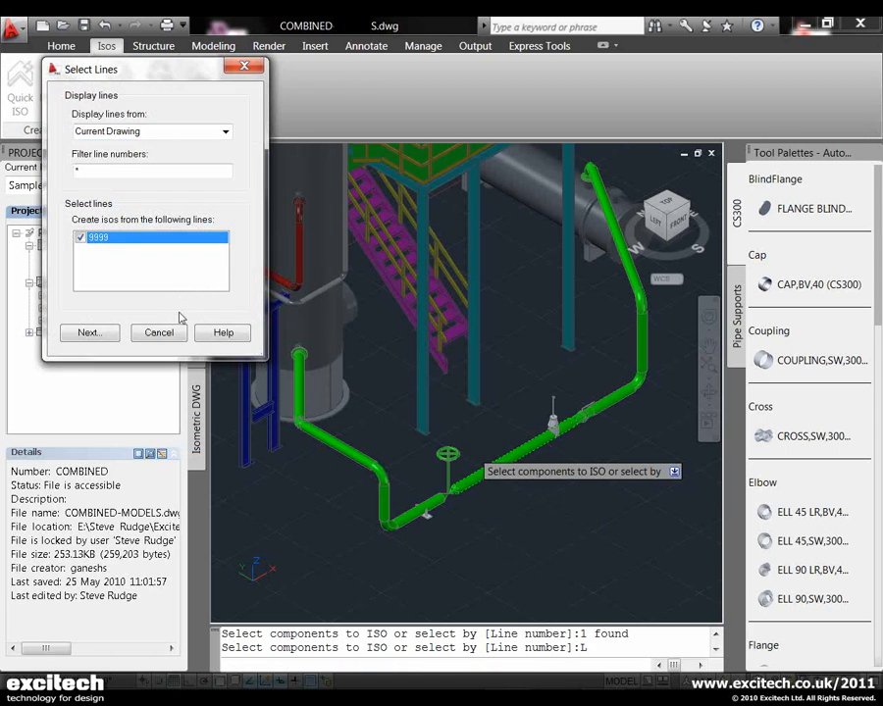
left_click(88, 333)
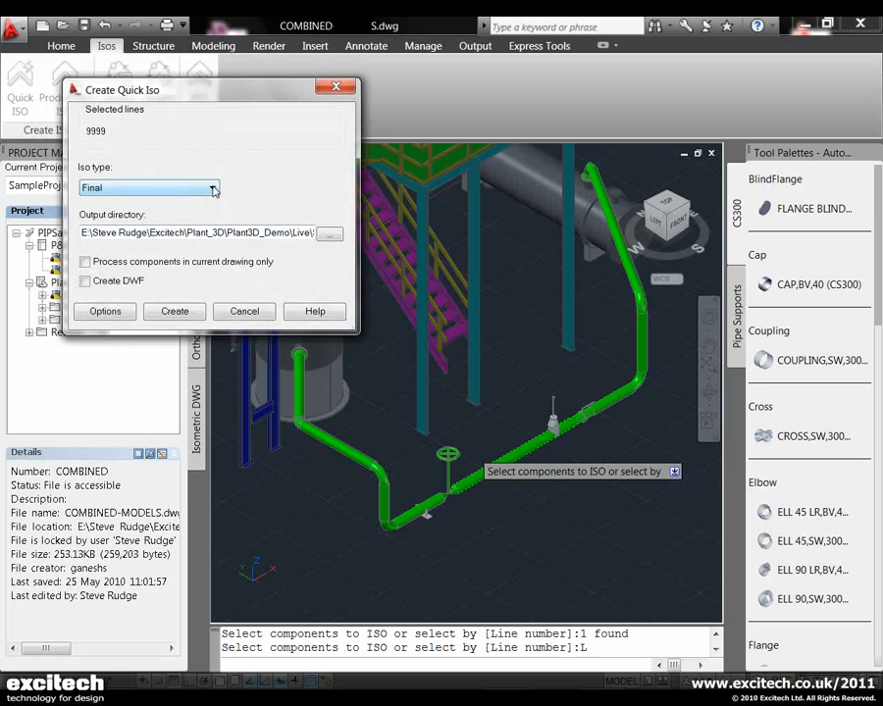
Step: Keep the Final iso type and create the quick isometric of line 9999
left_click(212, 189)
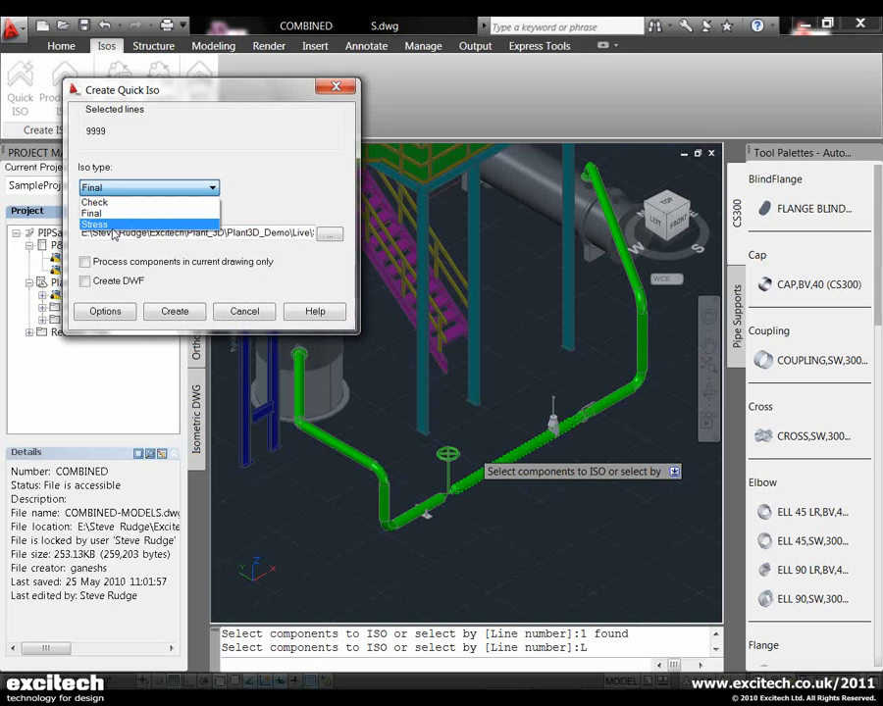
mouse_move(112, 202)
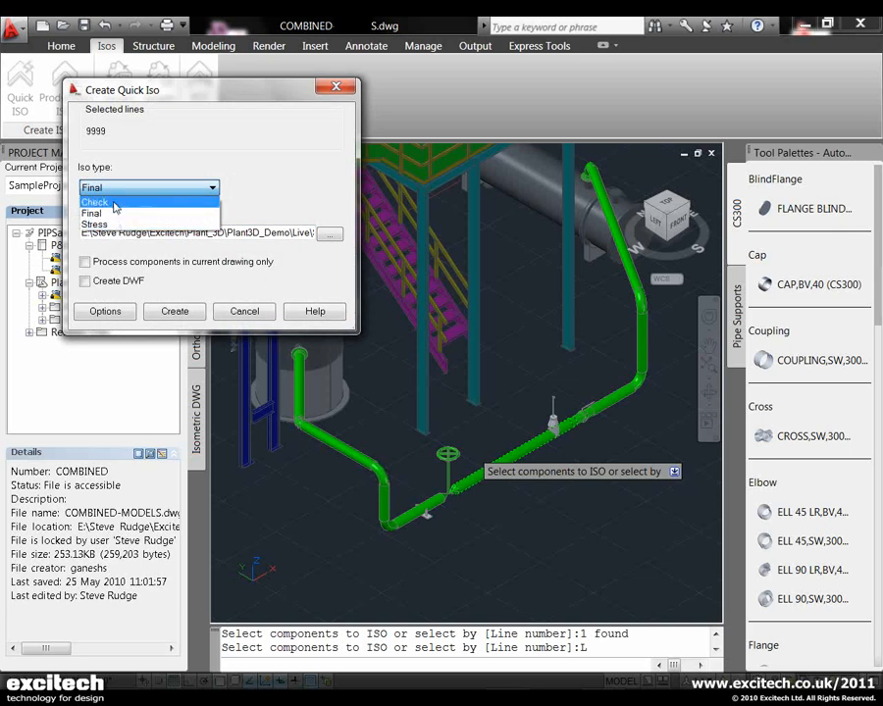
mouse_move(98, 213)
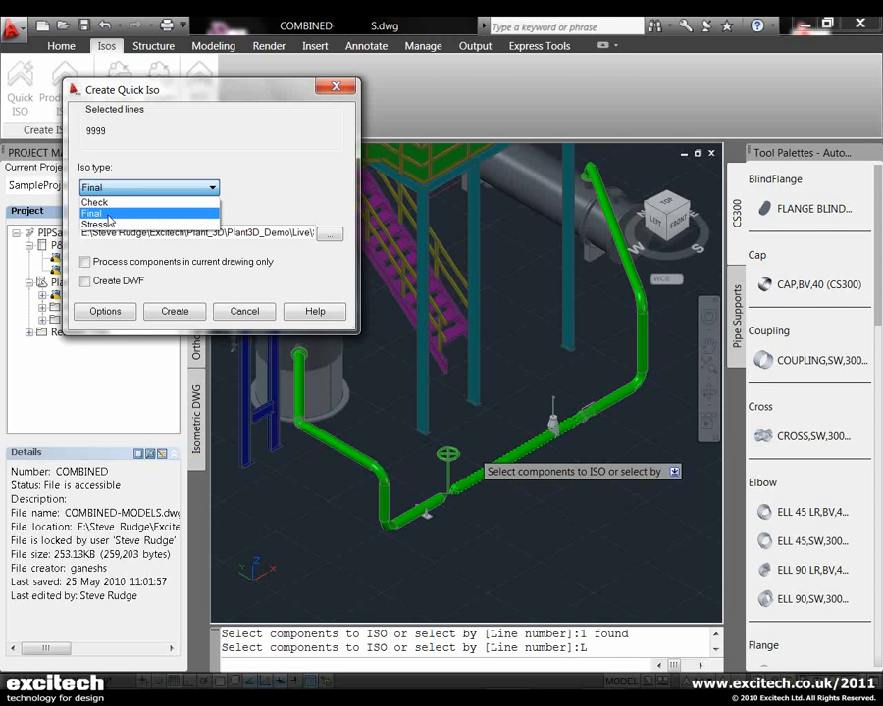
mouse_move(97, 224)
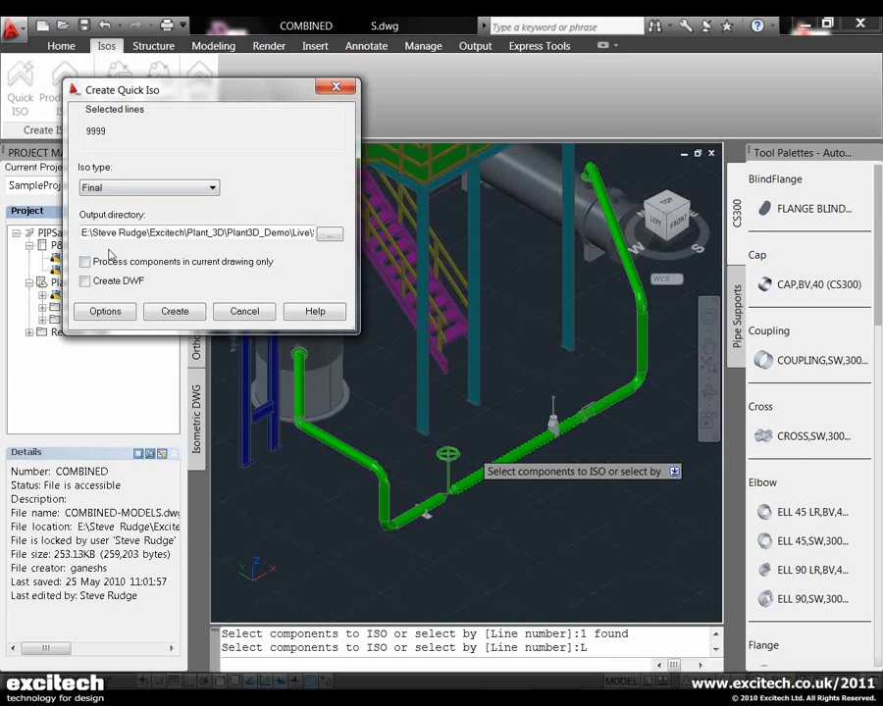
mouse_move(163, 376)
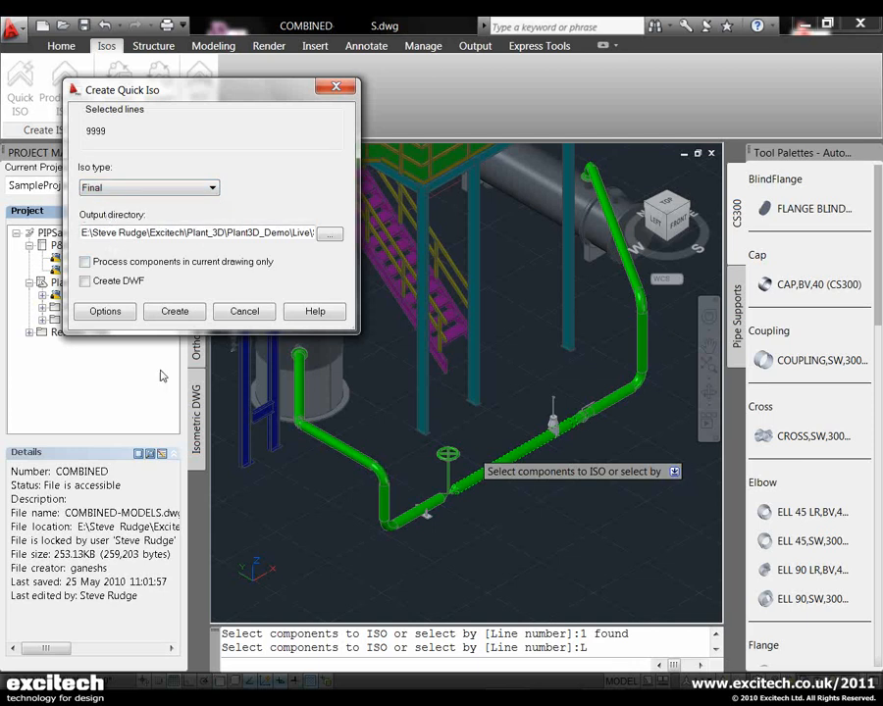
left_click(84, 281)
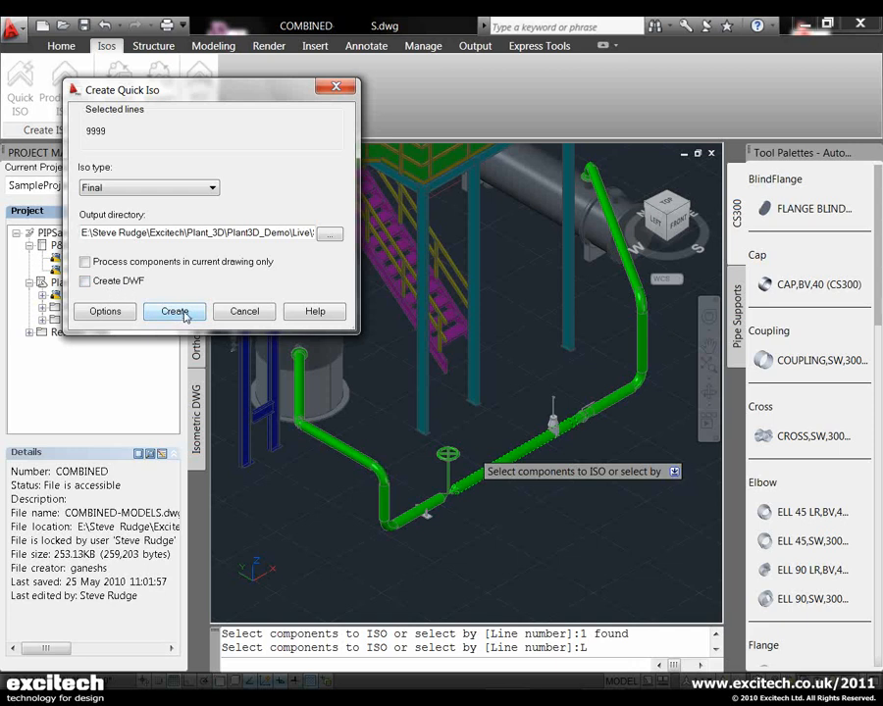
mouse_move(175, 312)
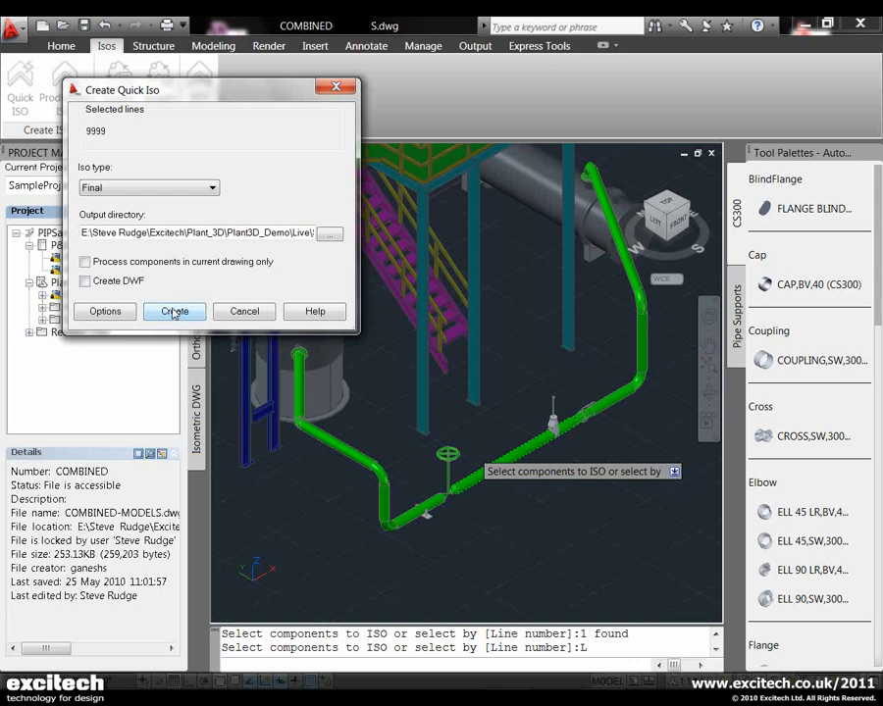
left_click(175, 310)
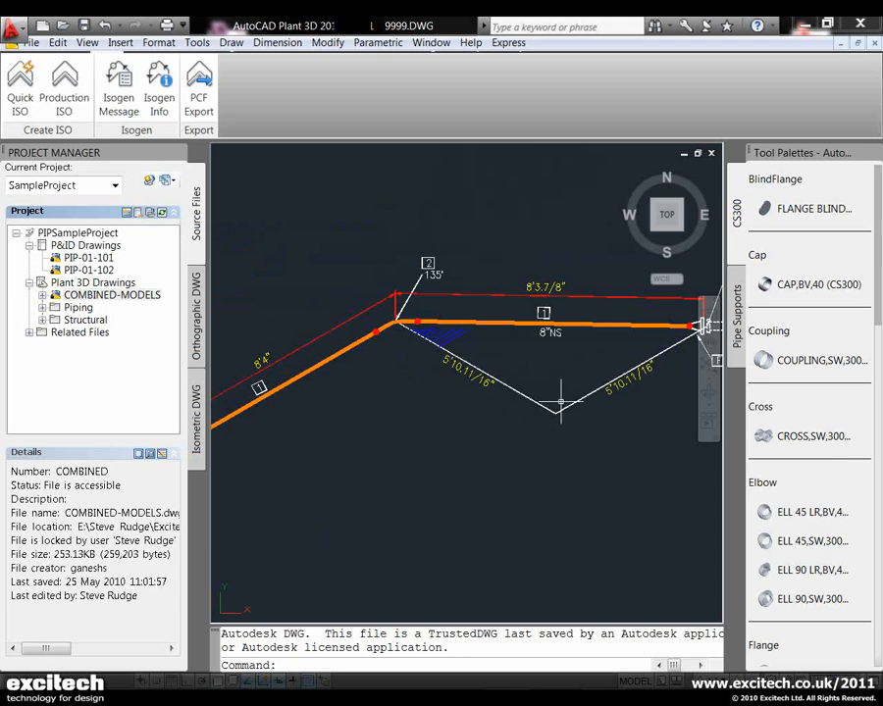
Step: Inspect the generated 9999.DWG isometric with its dimensions, supports and connection notes
left_click(589, 324)
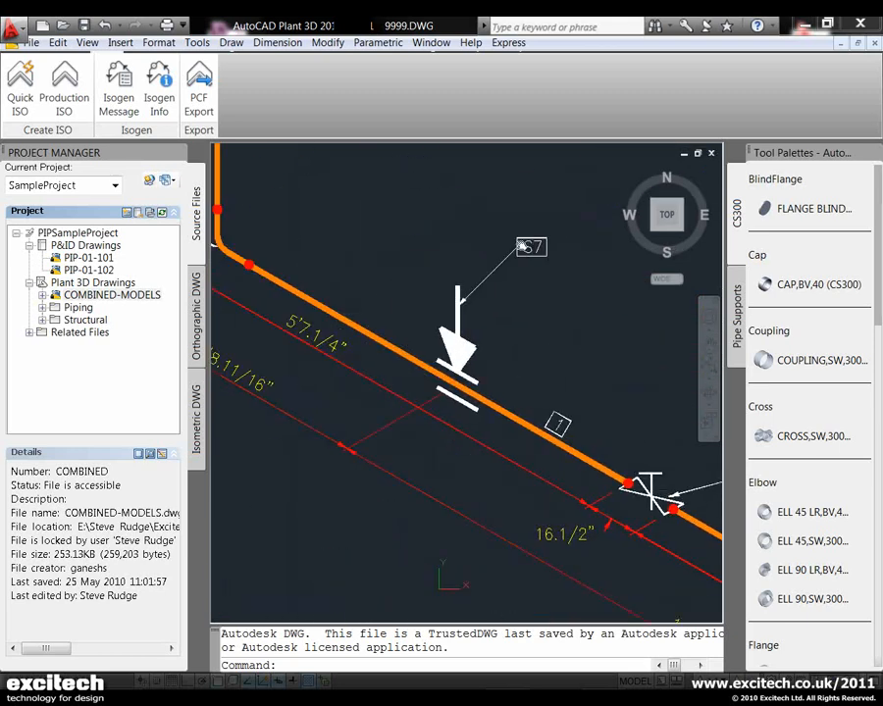
mouse_move(408, 441)
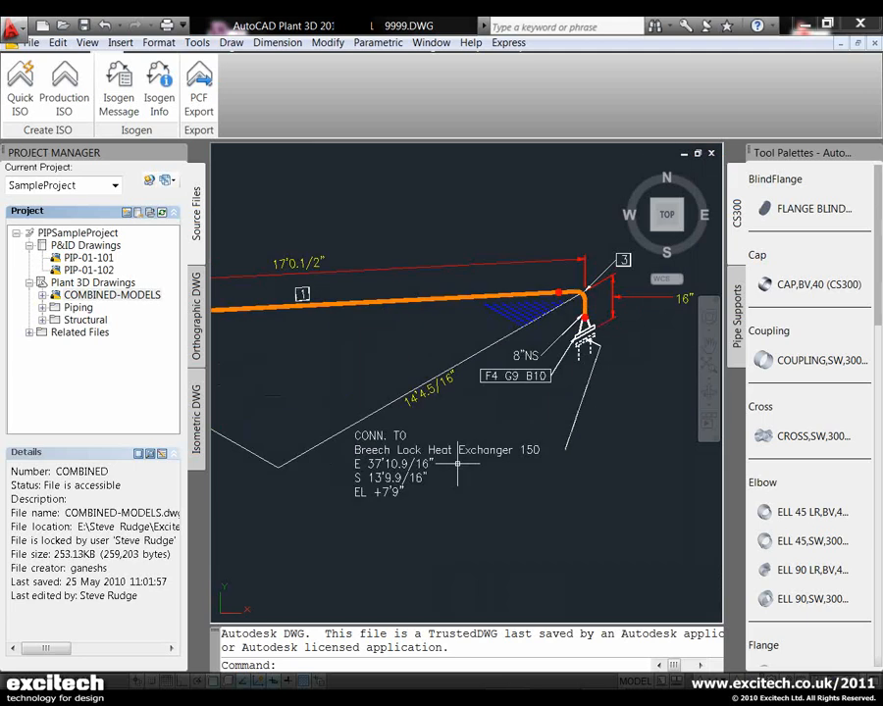
mouse_move(553, 483)
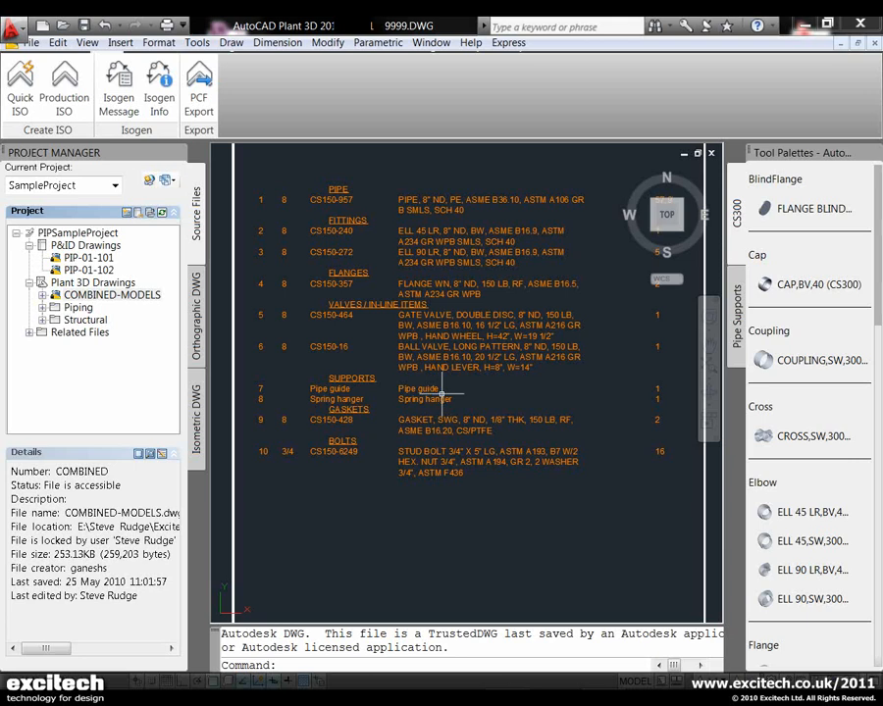
mouse_move(377, 239)
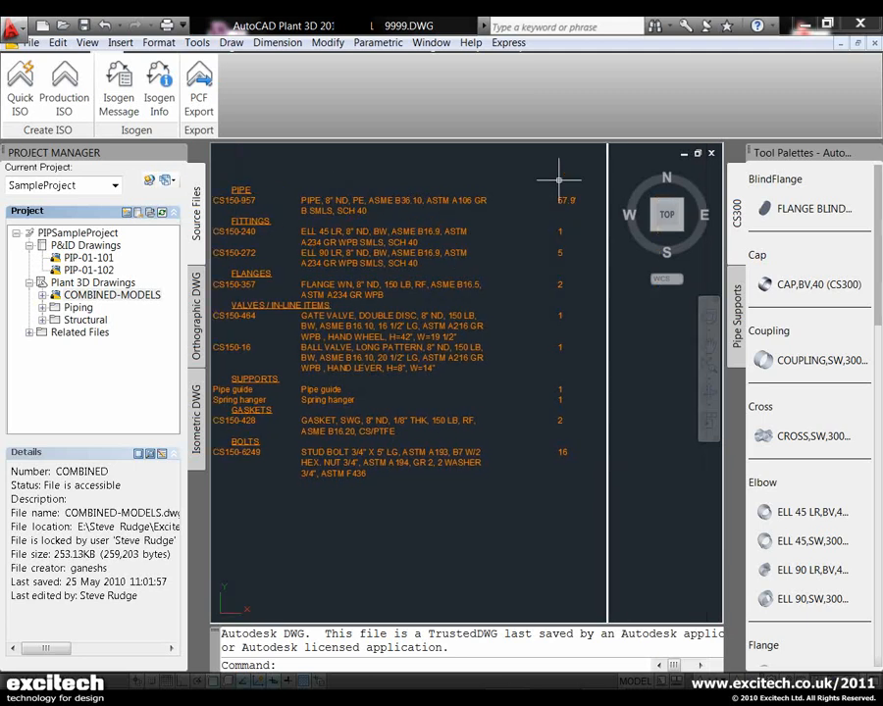
mouse_move(467, 188)
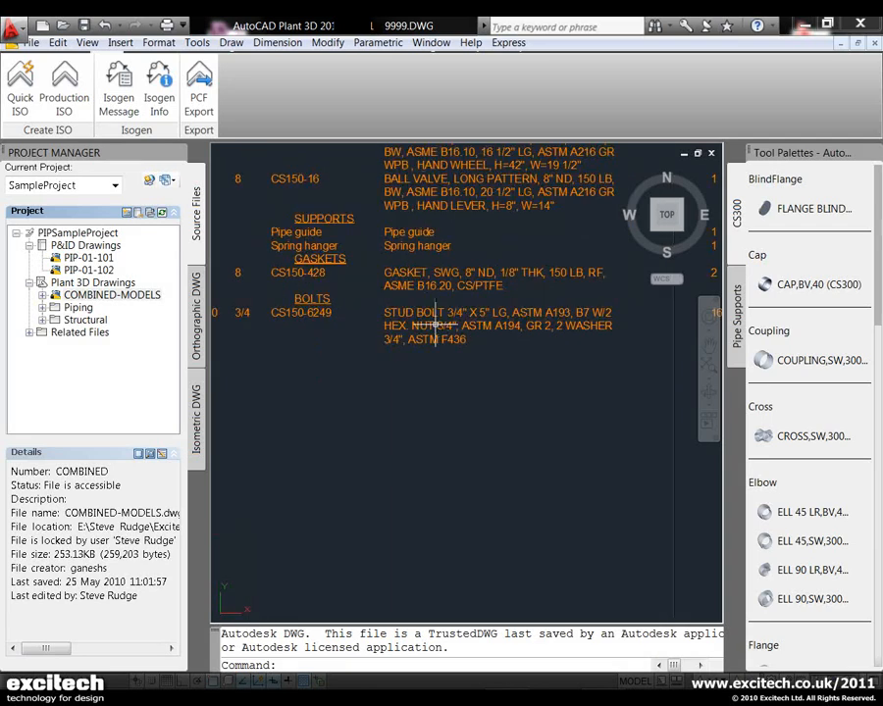
mouse_move(499, 396)
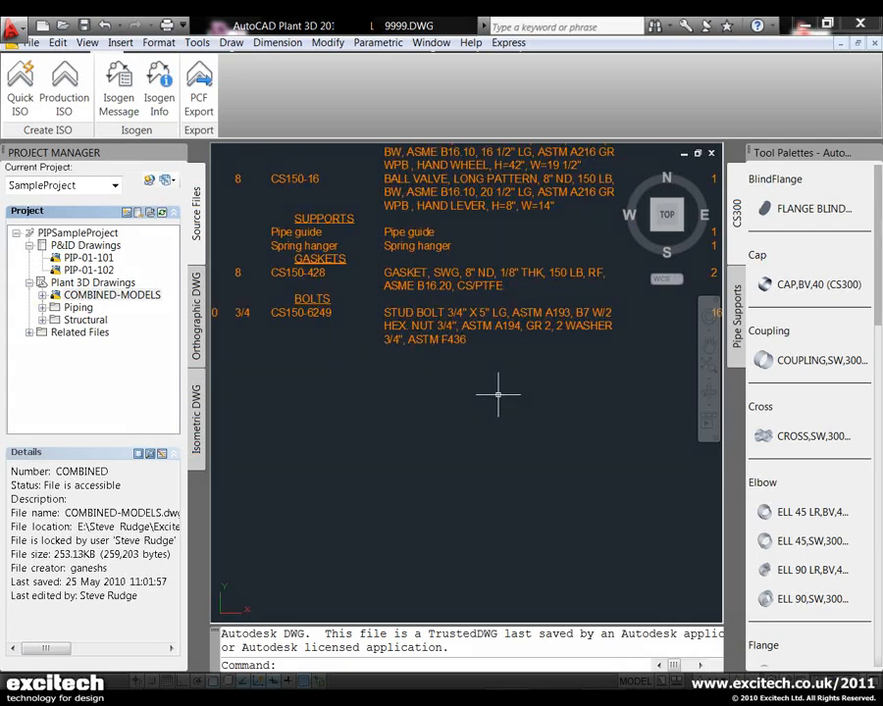